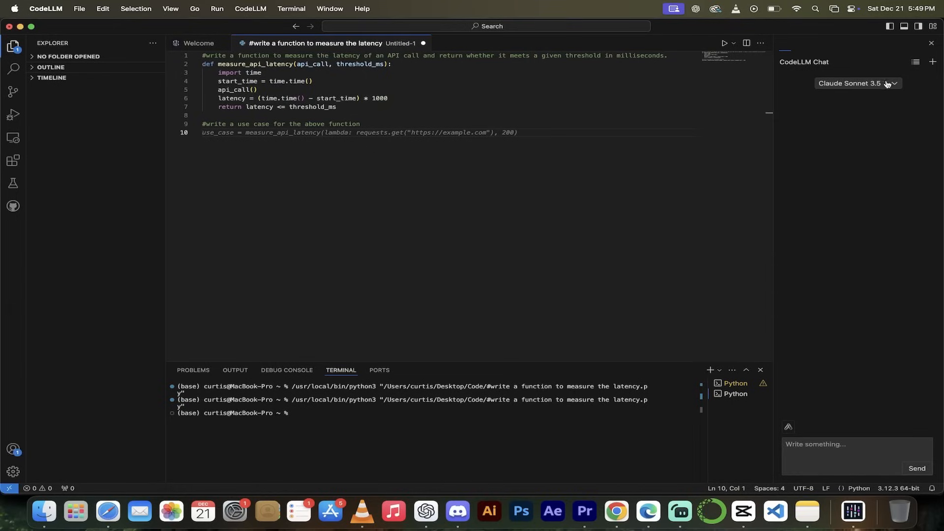
Open the chat model list and keep Claude Sonnet 3.5 as the chat model.
click(855, 84)
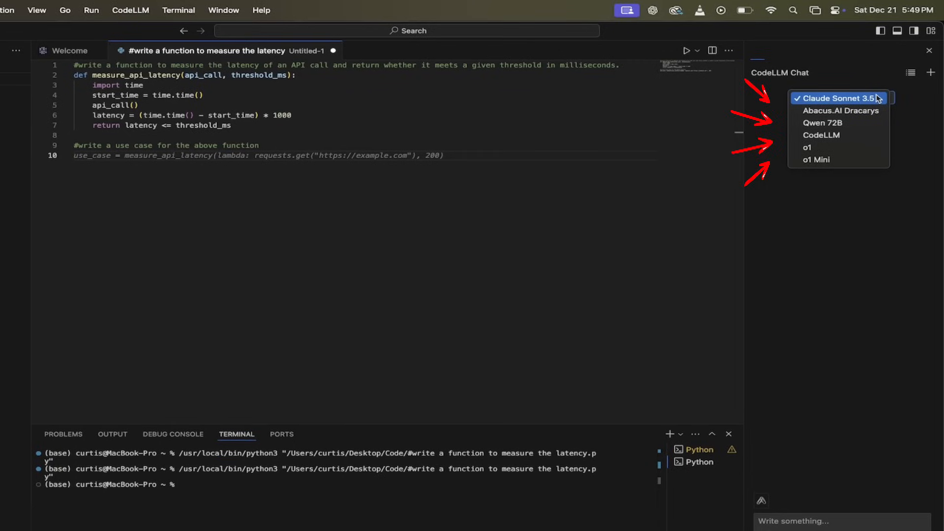
click(821, 134)
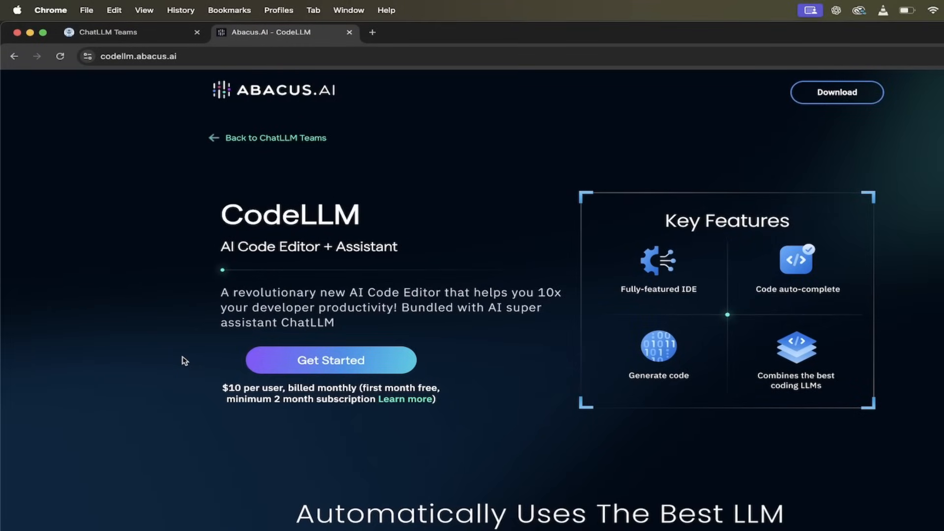
click(108, 32)
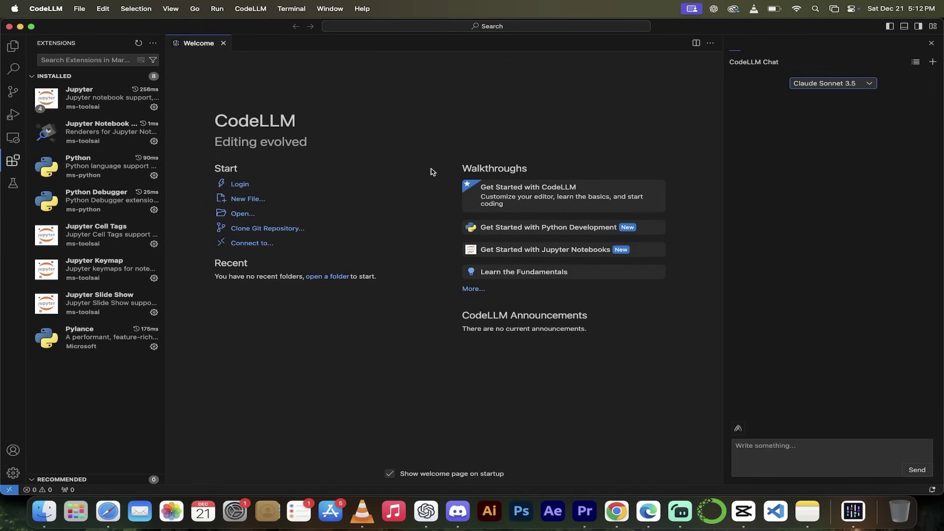
mouse_move(329, 122)
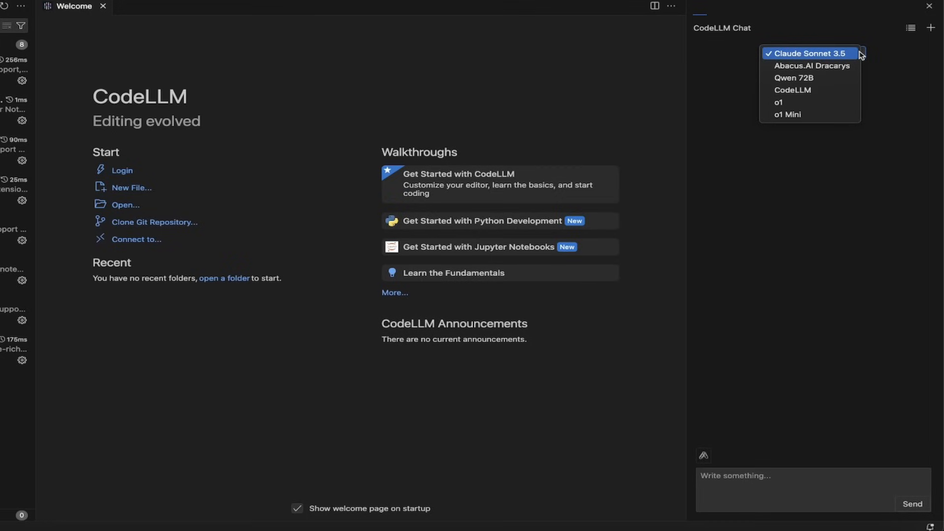
mouse_move(853, 55)
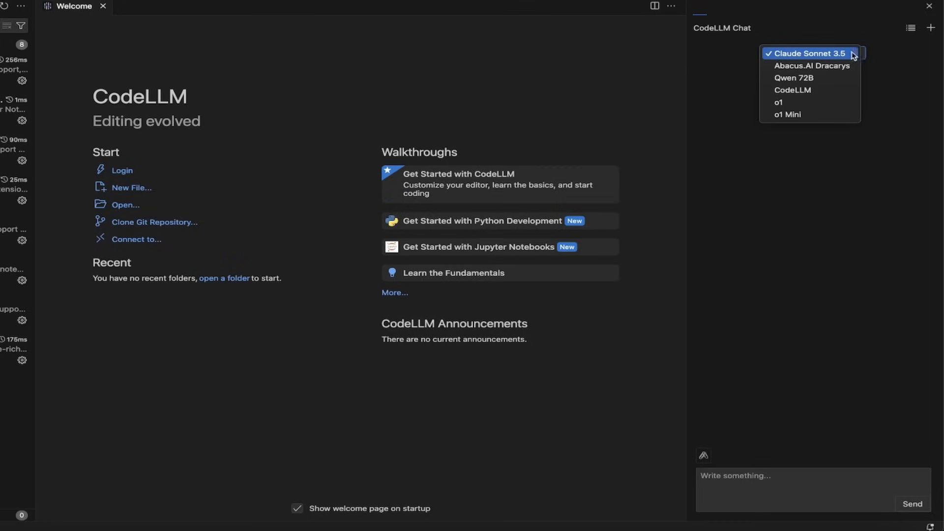
mouse_move(841, 58)
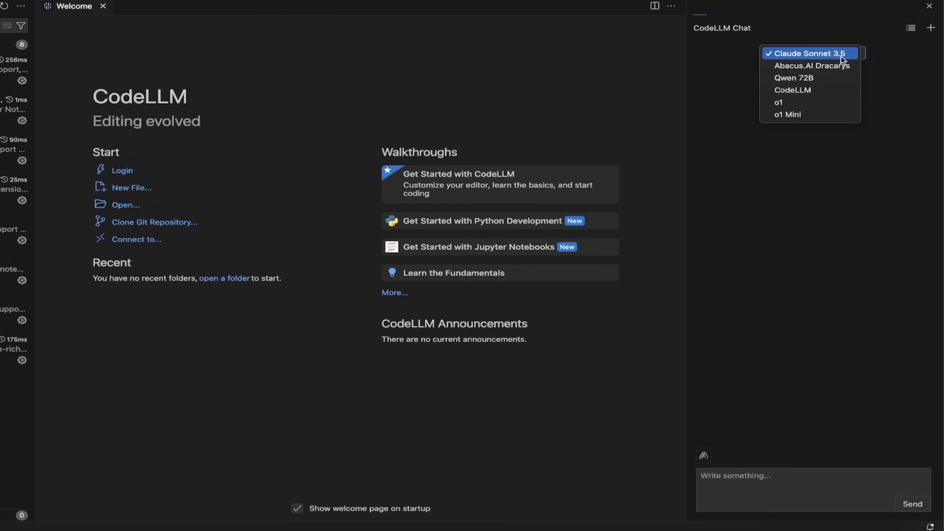
mouse_move(809, 64)
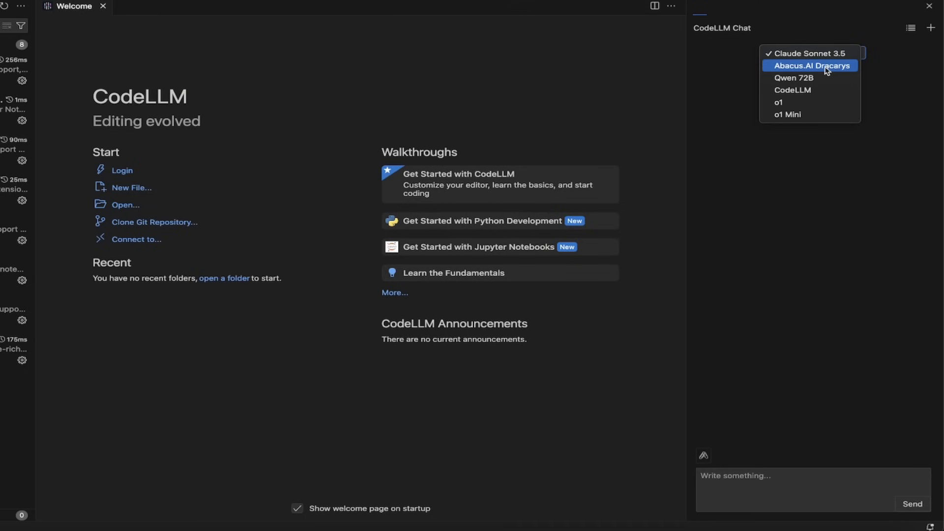
Open the CodeLLM Chat model dropdown beside the Welcome tab.
click(810, 53)
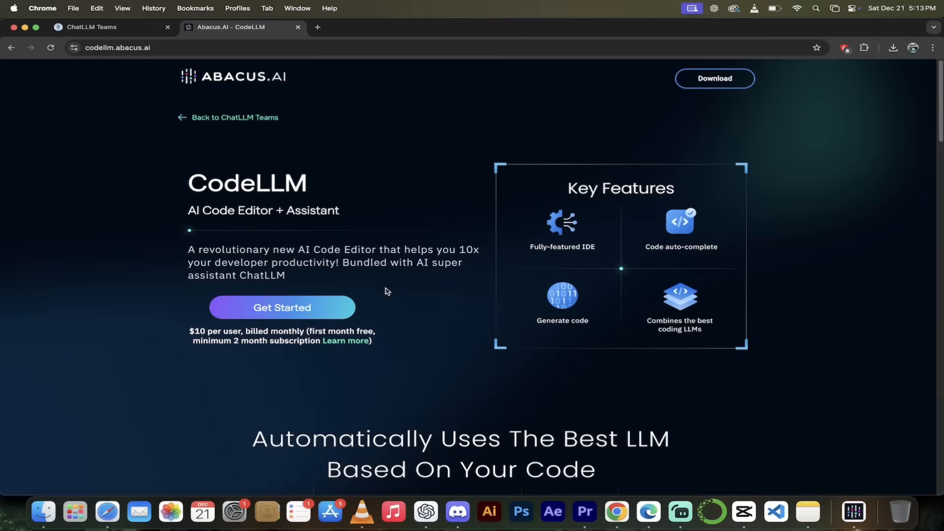
mouse_move(136, 219)
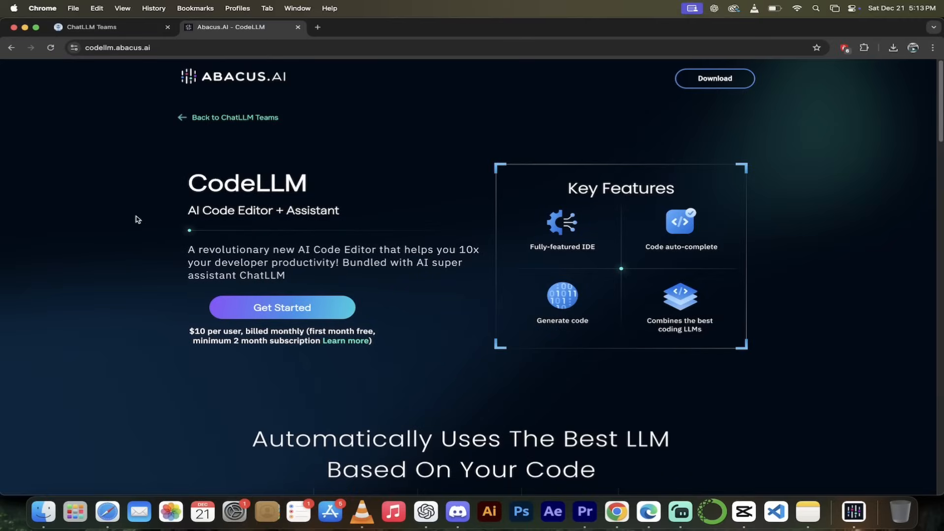
mouse_move(156, 60)
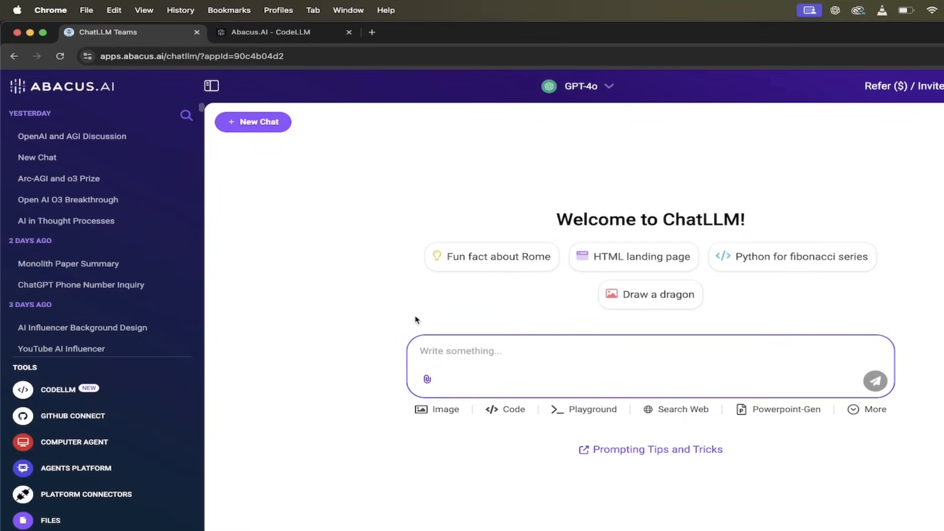
mouse_move(652, 209)
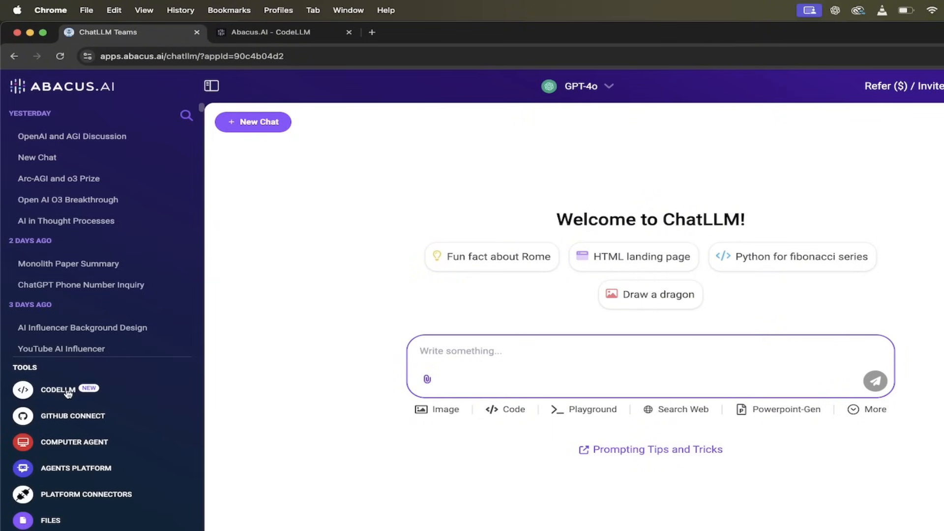
Pick CODELLM under Tools, then launch the editor via Open CodeLLM.
click(58, 390)
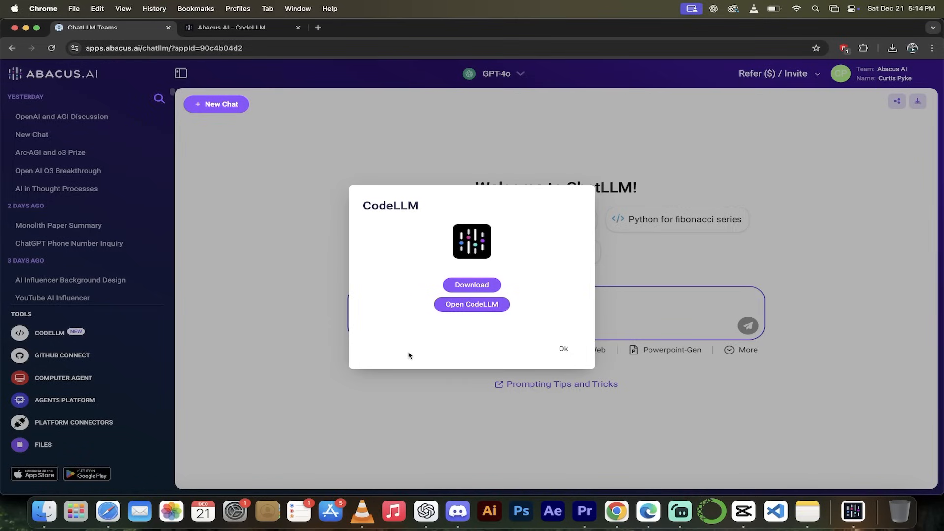
mouse_move(296, 407)
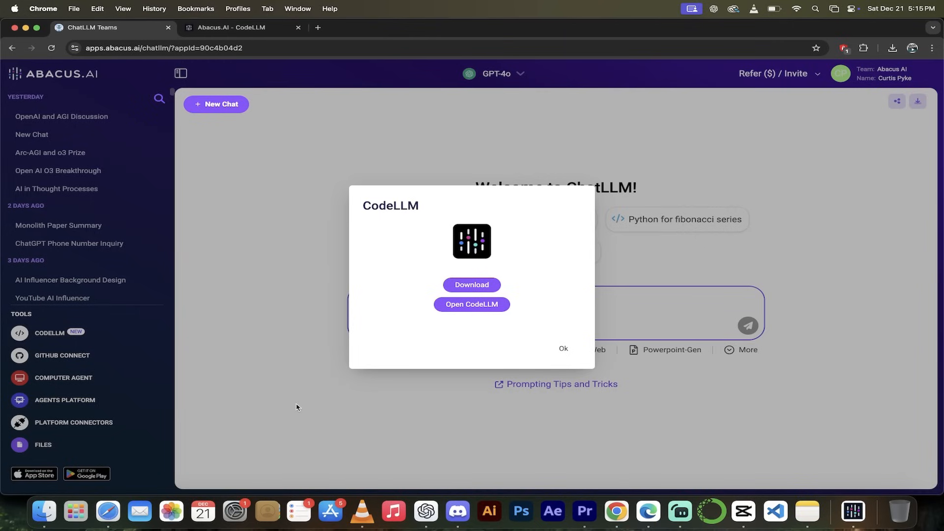
click(471, 303)
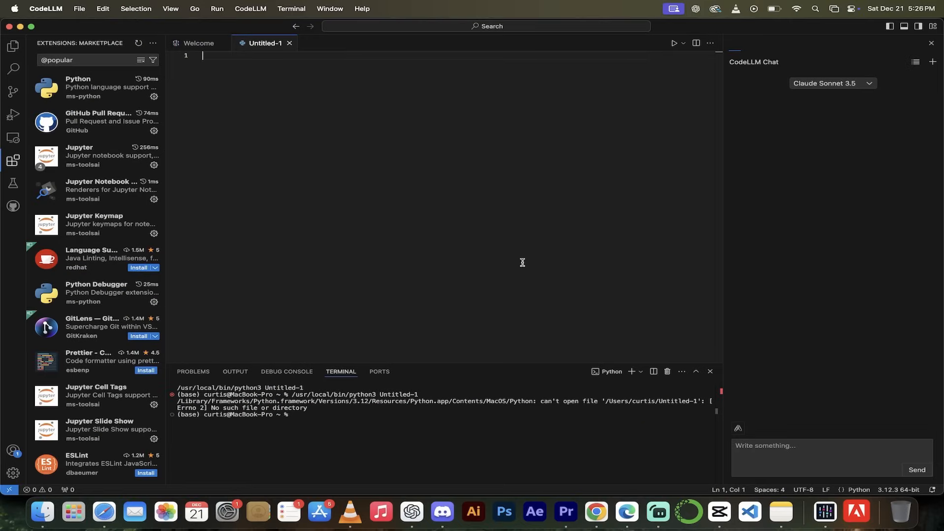